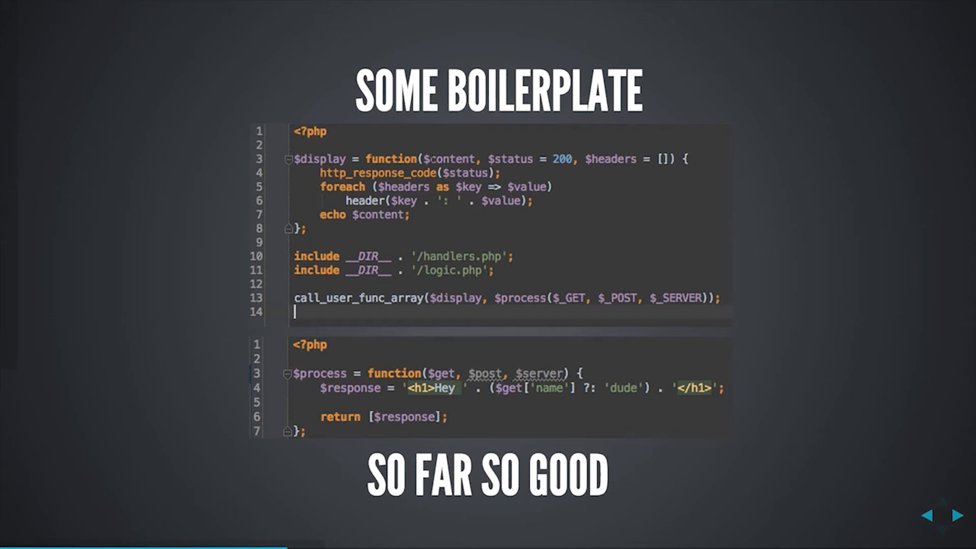
Step: Advance from 'Some Boilerplate' to the 'A Wild Error Appeared!' slide
{"action": "left_click", "coordinate": [958, 514]}
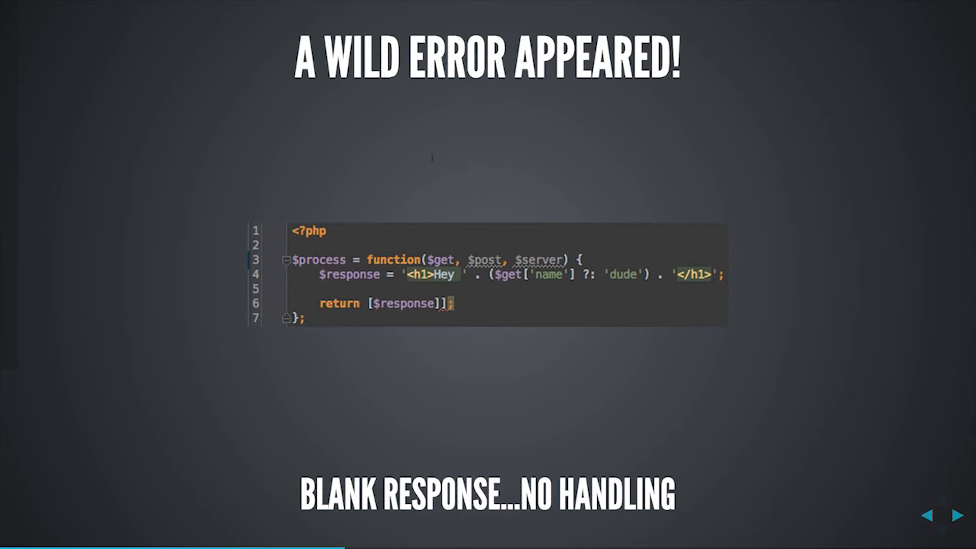
Step: Advance to the 'Add a Shutdown Handler' slide with its fatal-error shutdown function
{"action": "left_click", "coordinate": [957, 515]}
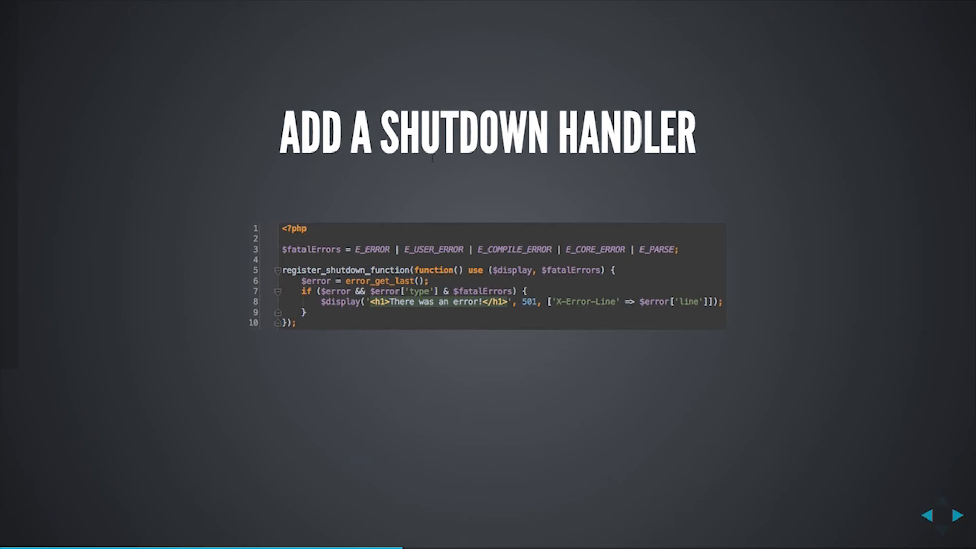
Step: Advance to the 'What About Exceptions?' slide with the Bobby Tables RuntimeException
{"action": "left_click", "coordinate": [956, 515]}
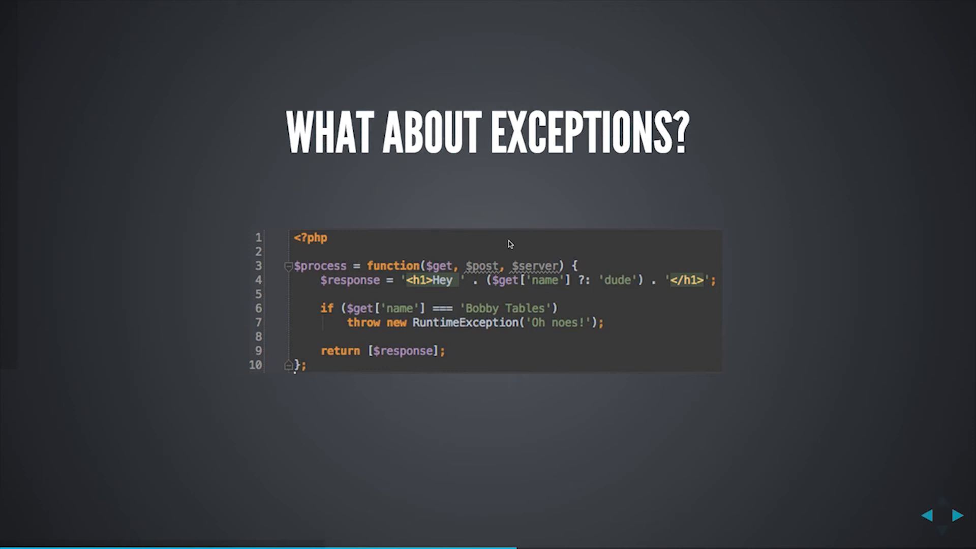
Step: Advance to the 'Catch All the Exceptions' slide with the global exception handler code
{"action": "left_click", "coordinate": [957, 515]}
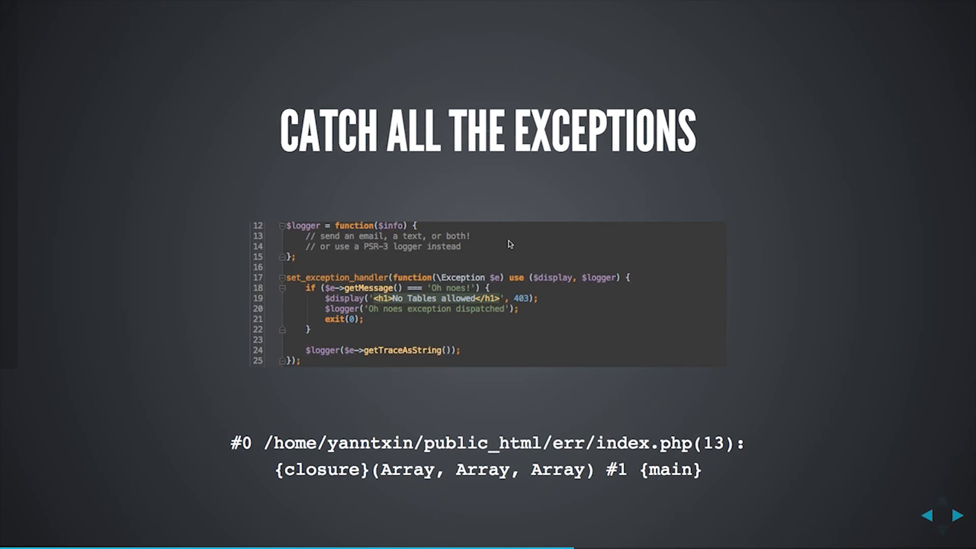
Step: Advance through the 'Send the notices somewhere' slide to the 'IRL' slide on booboo and whoops
{"action": "left_click", "coordinate": [958, 515]}
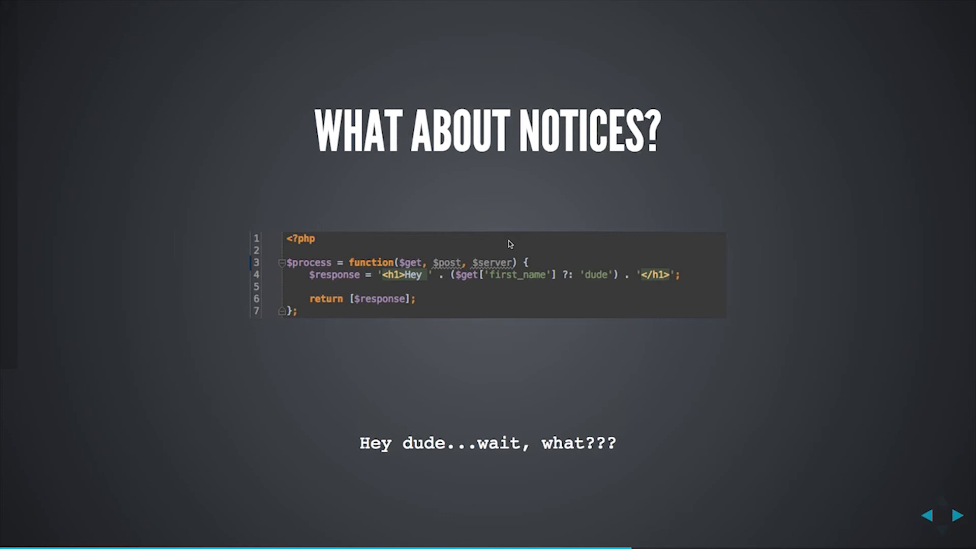
{"action": "left_click", "coordinate": [958, 515]}
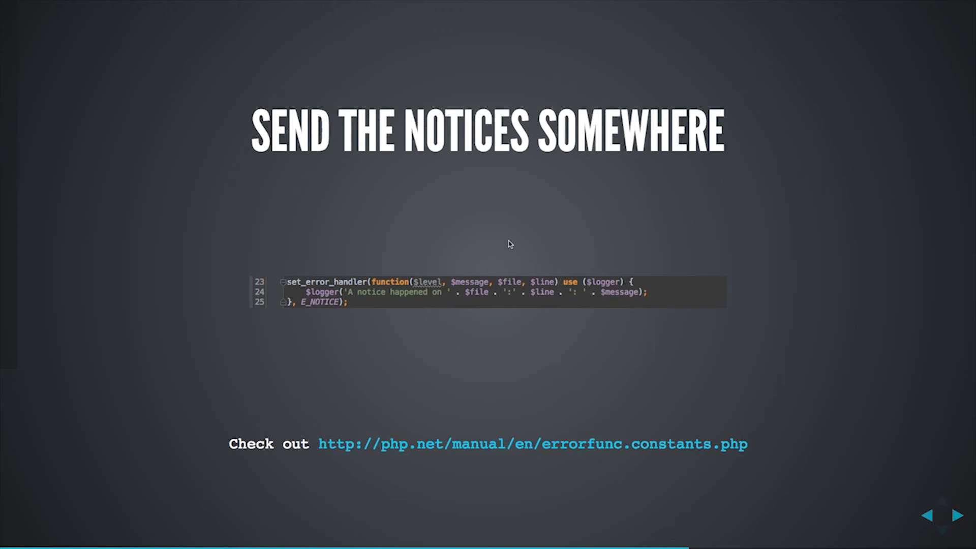
{"action": "mouse_move", "coordinate": [466, 311]}
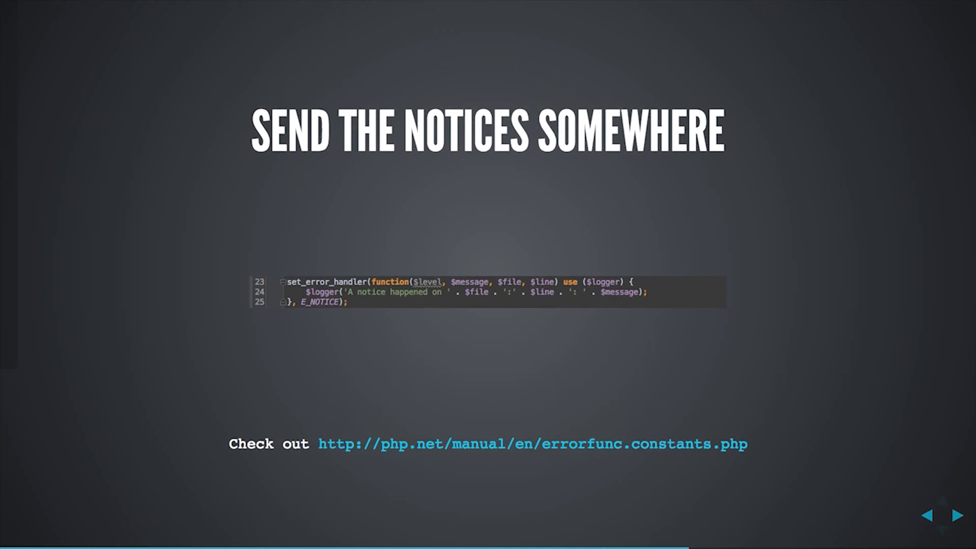
{"action": "mouse_move", "coordinate": [853, 481]}
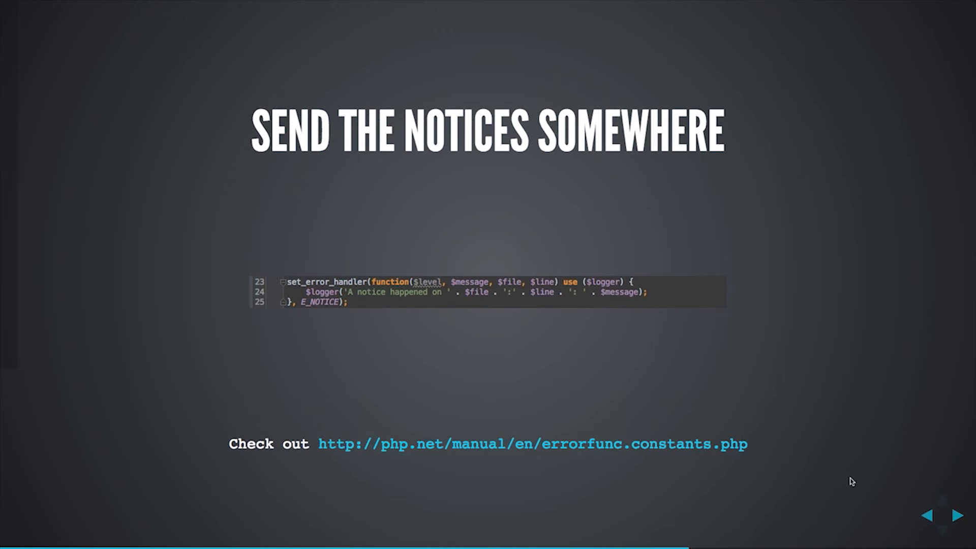
{"action": "mouse_move", "coordinate": [205, 338]}
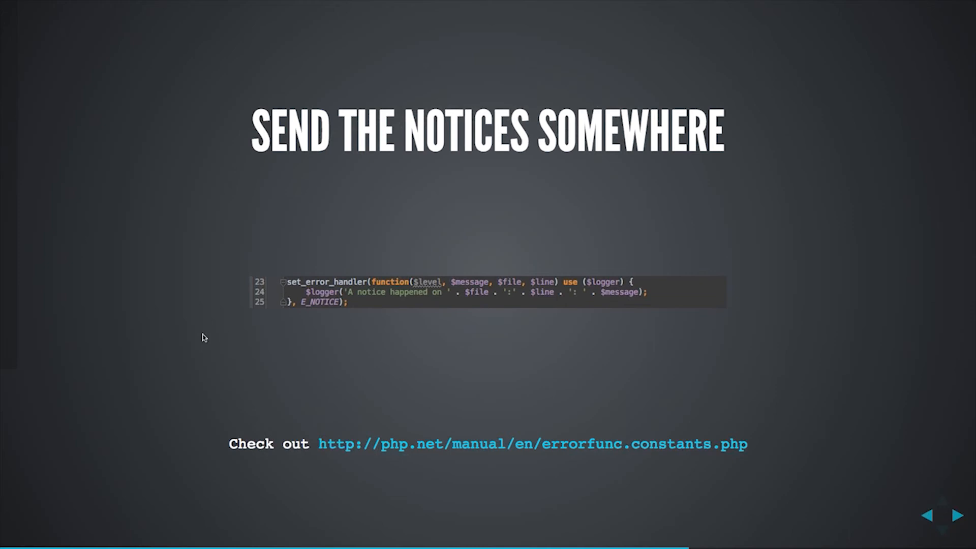
{"action": "left_click", "coordinate": [958, 515]}
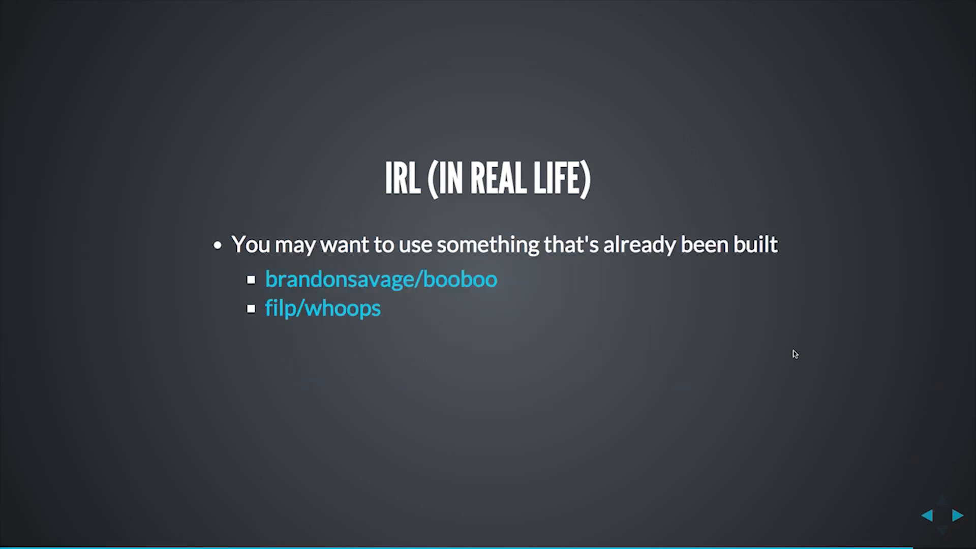